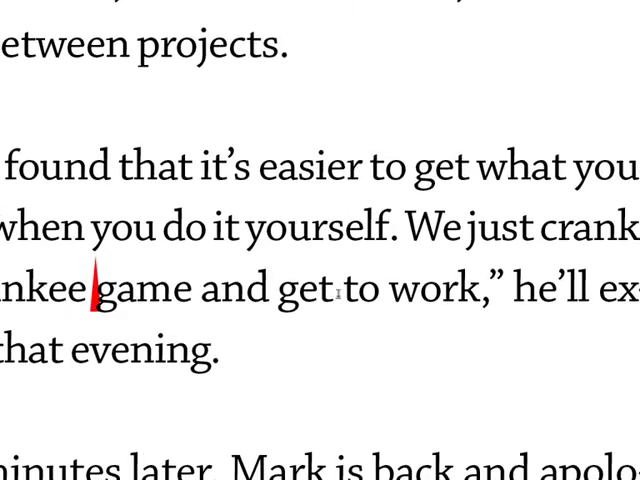
- Insert "on" after "get" and replace "evening" with "night" as tracked edits
text(on)
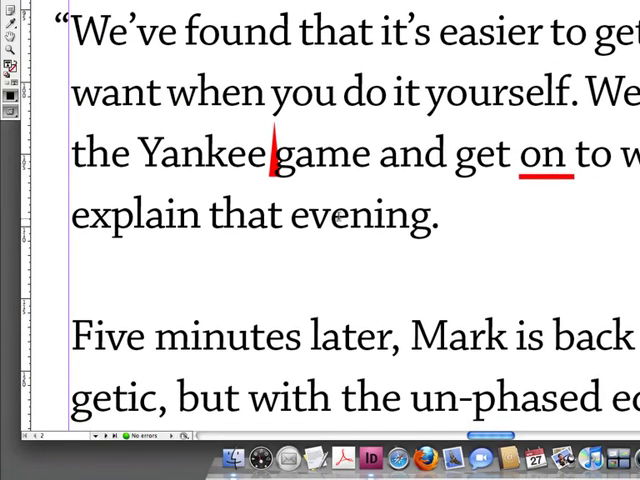
text(night)
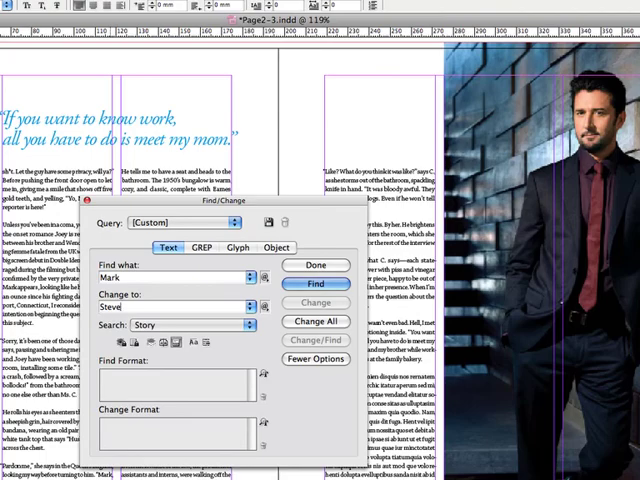
- Change All instances of "Mark" to "Steve" across the story
click(315, 321)
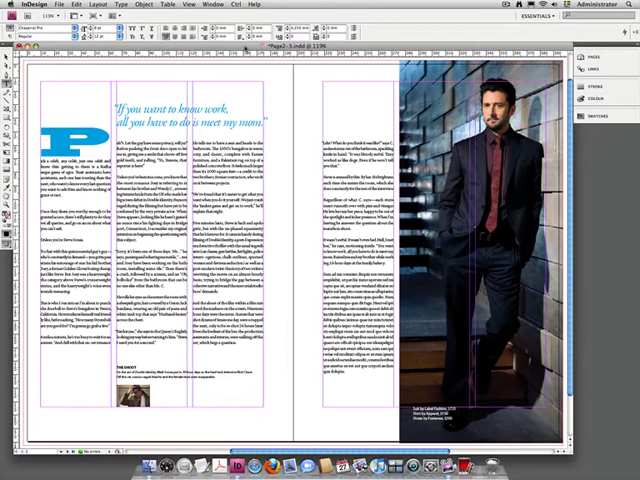
click(237, 5)
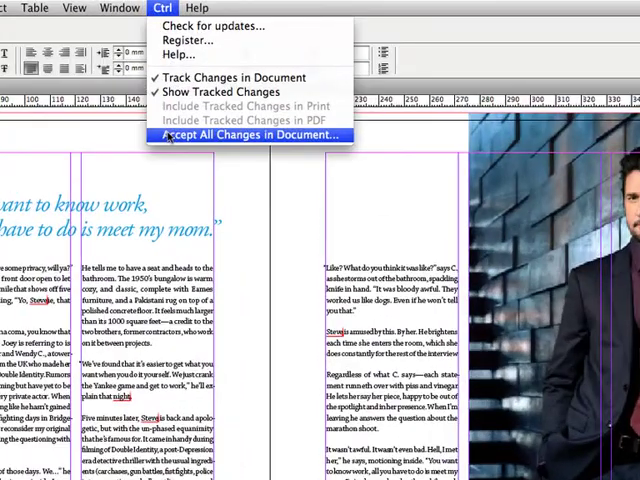
click(251, 133)
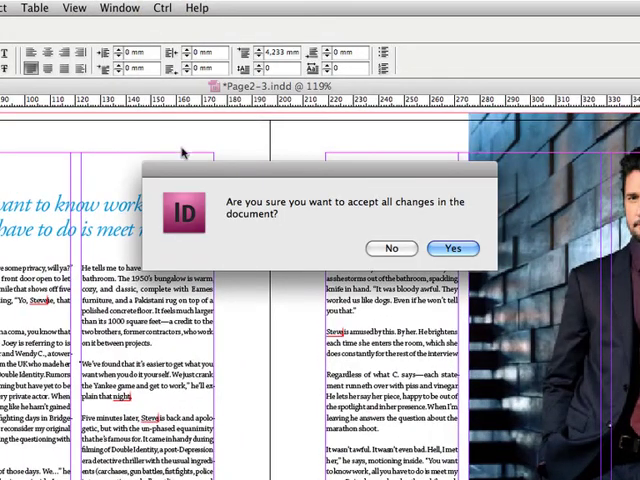
click(452, 248)
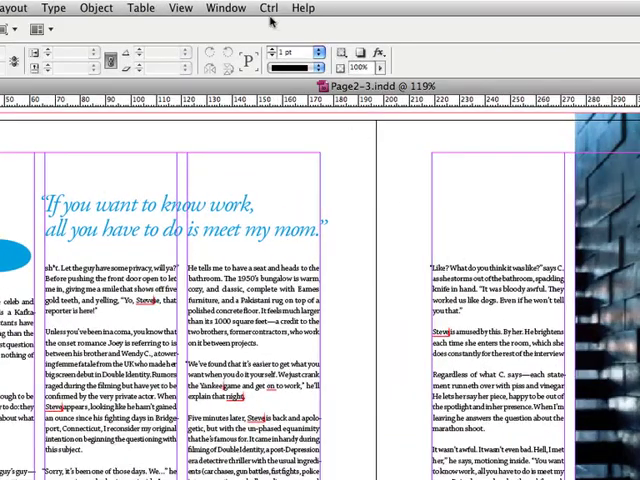
mouse_move(273, 113)
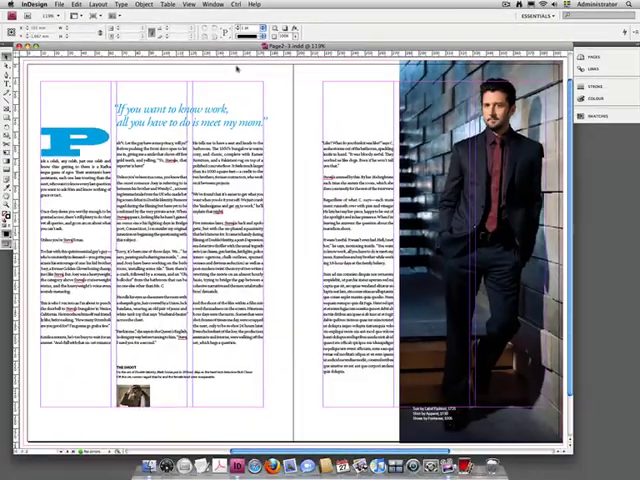
- Open the Ctrl Changes panel listing each revision's date, user and location
click(38, 5)
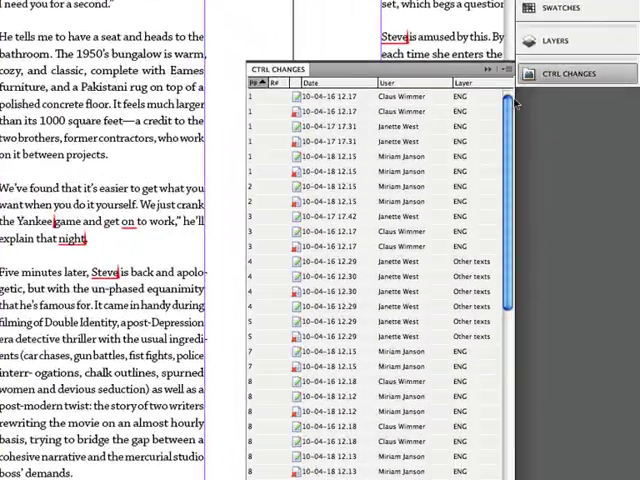
scroll(down, 3)
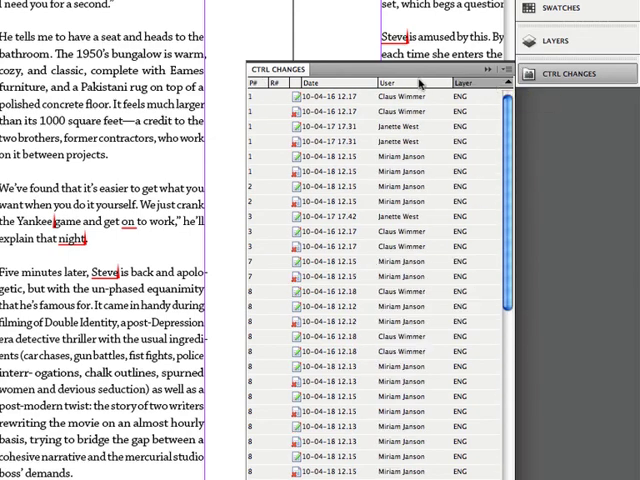
click(315, 83)
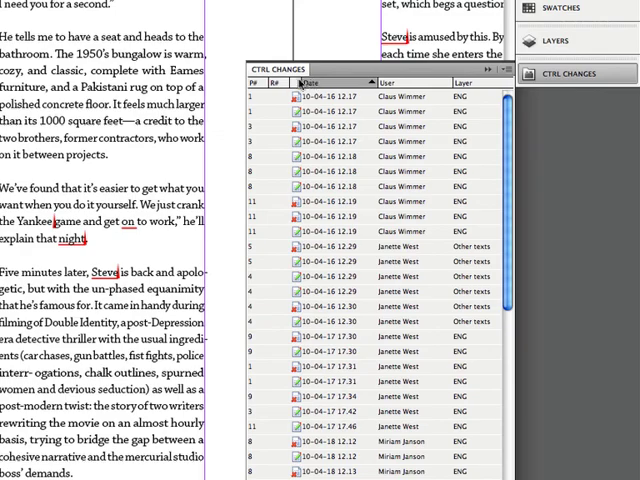
click(281, 85)
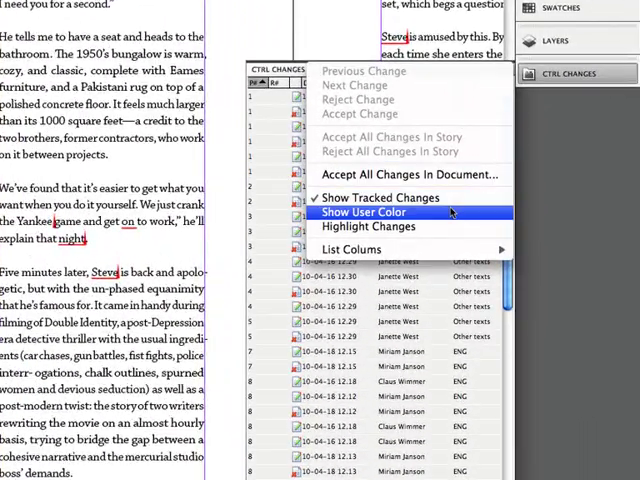
- Enable Show User Color in the Ctrl Changes panel menu
click(365, 212)
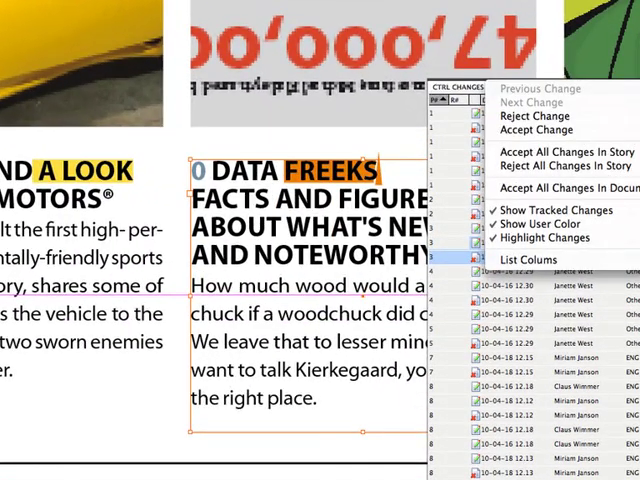
mouse_move(558, 151)
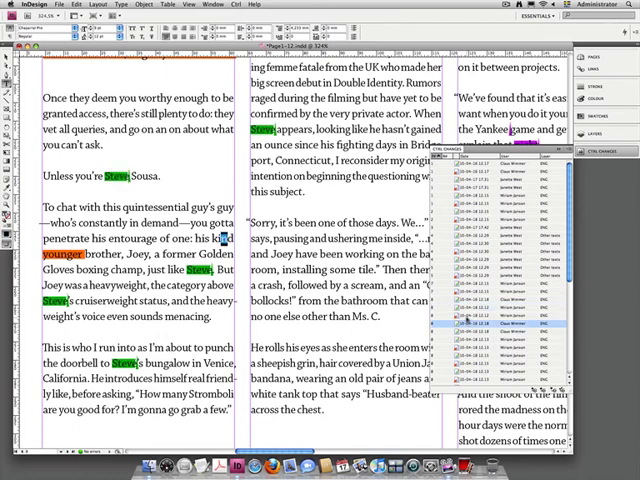
scroll(up, 3)
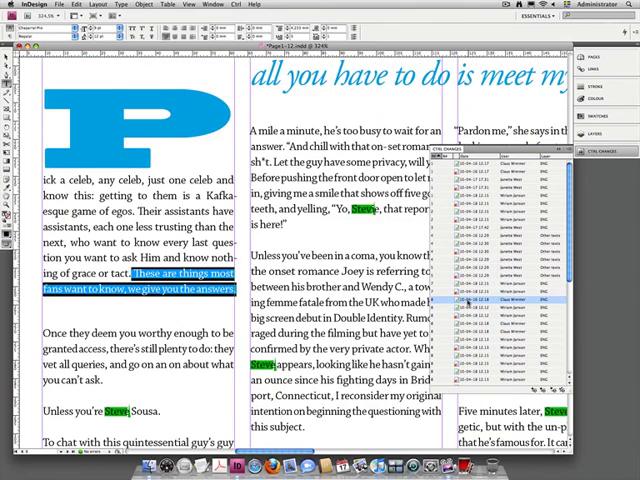